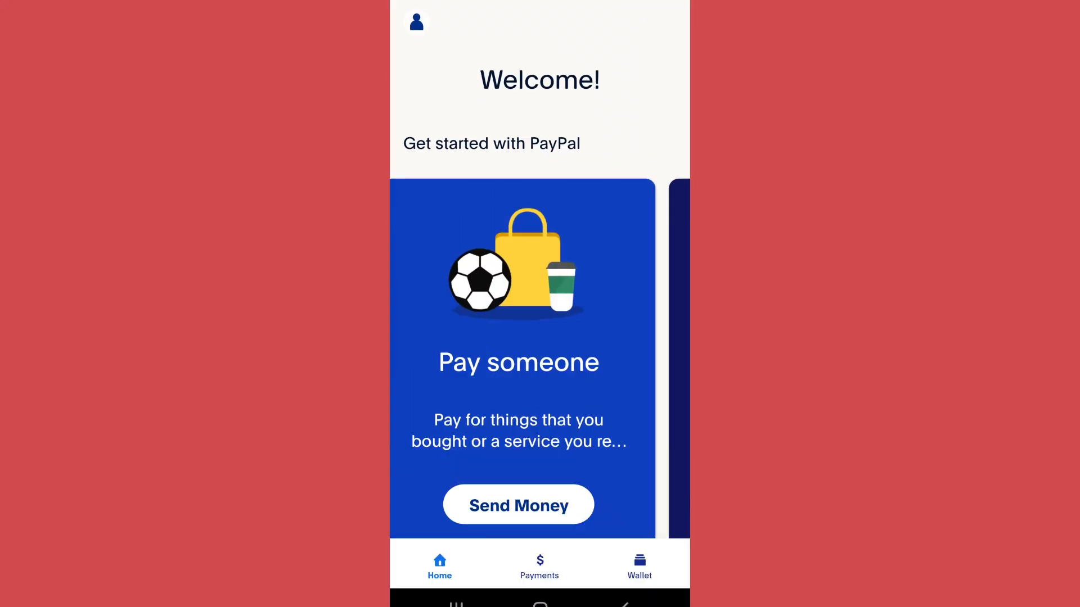
- Log out of the PayPal account and start the forgotten-password recovery from the login screen
left_click(415, 21)
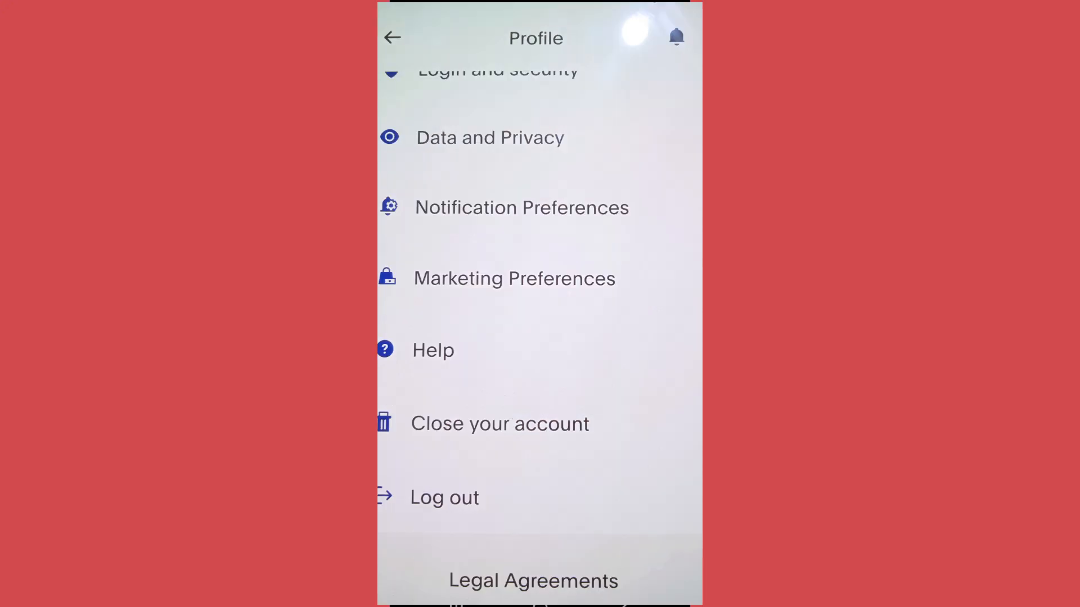
left_click(444, 496)
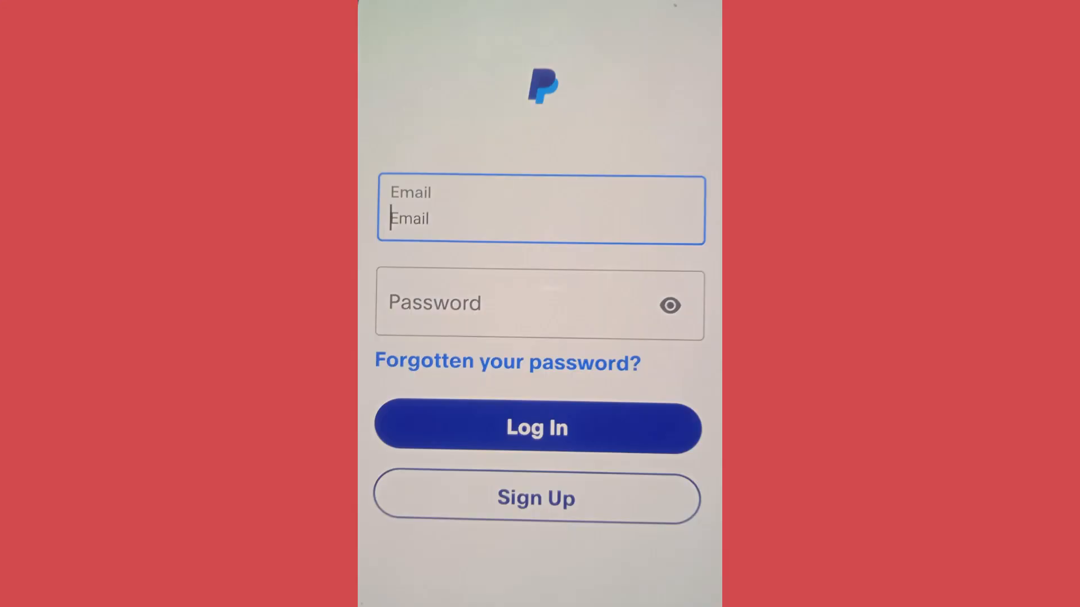
left_click(506, 361)
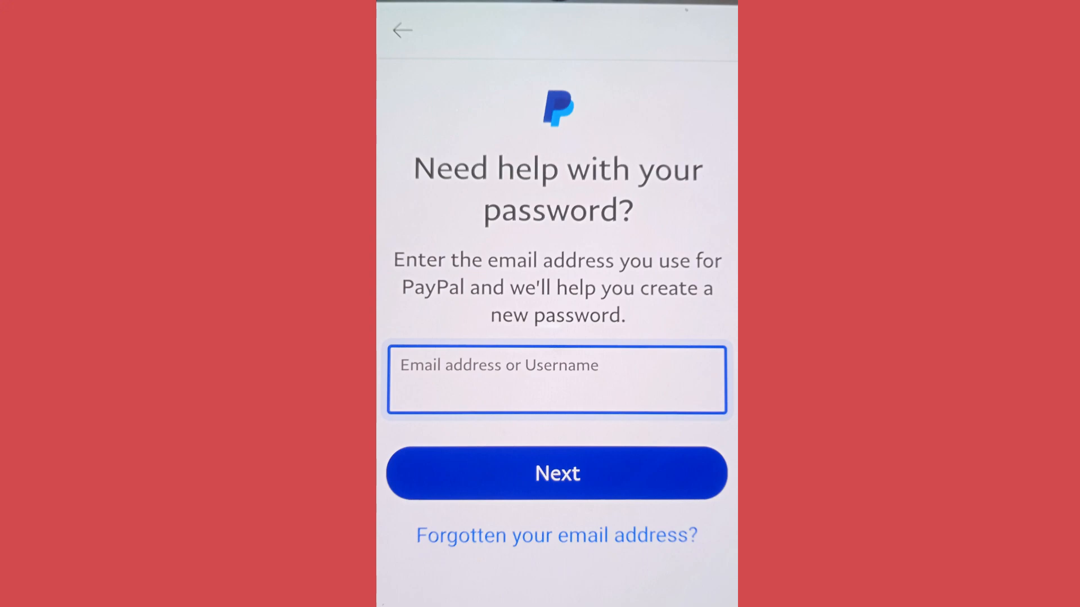
- Submit the account email and the SMS security code to reach the Create a password screen
left_click(557, 473)
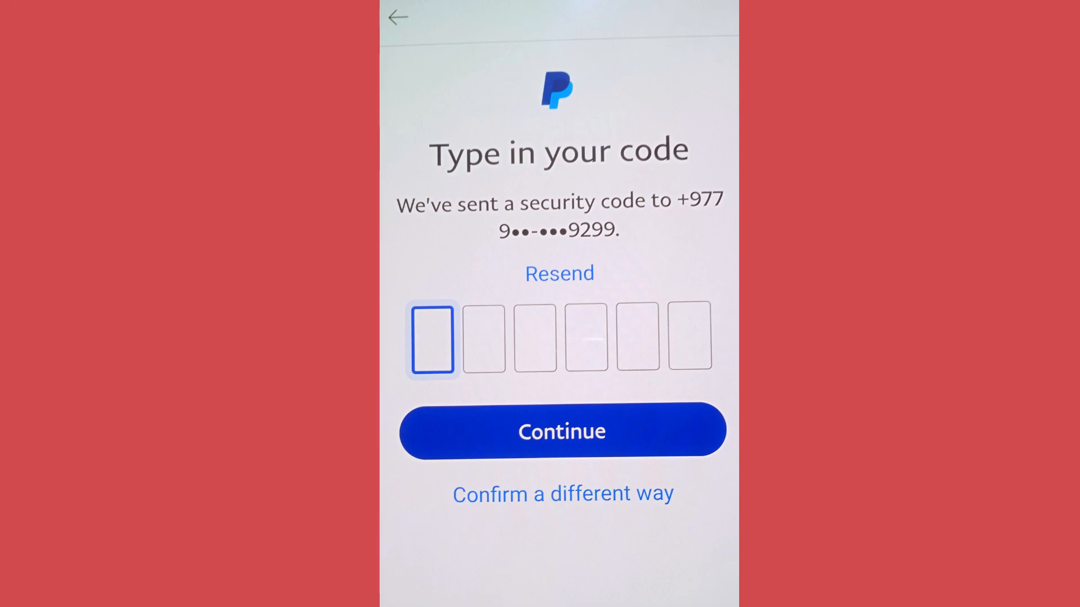
left_click(561, 431)
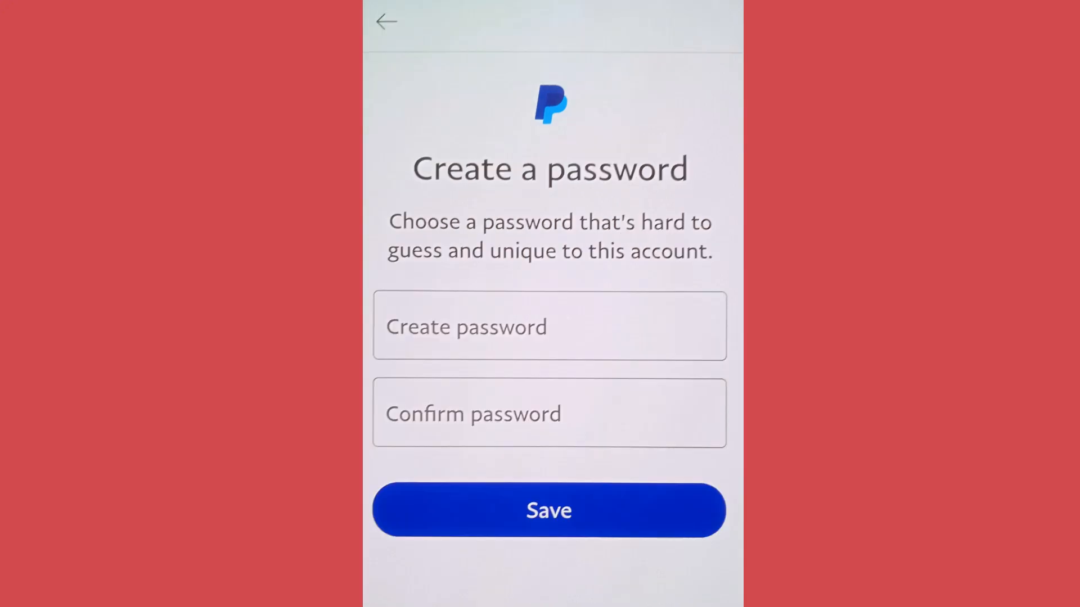